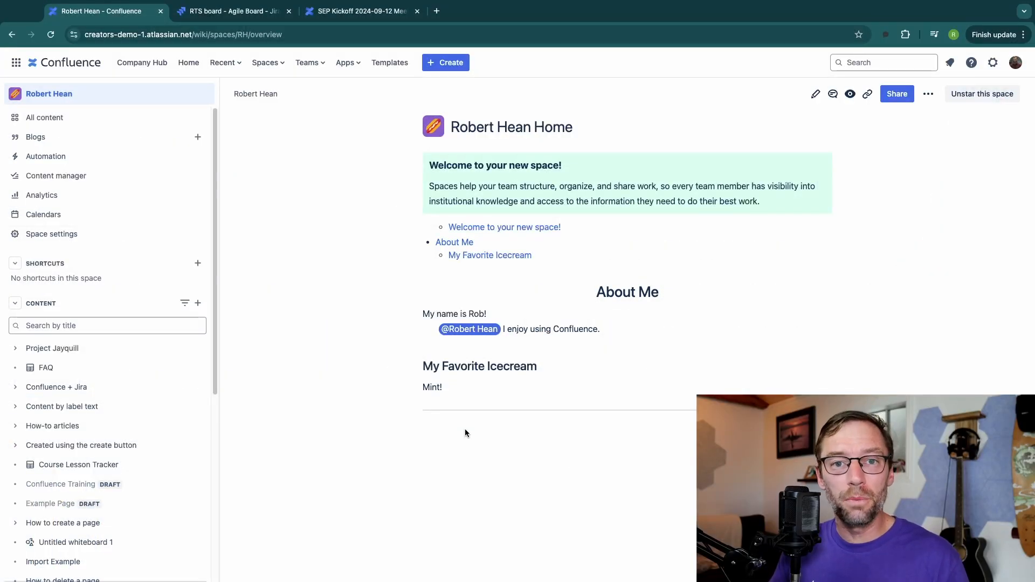
{"action": "mouse_move", "coordinate": [380, 282]}
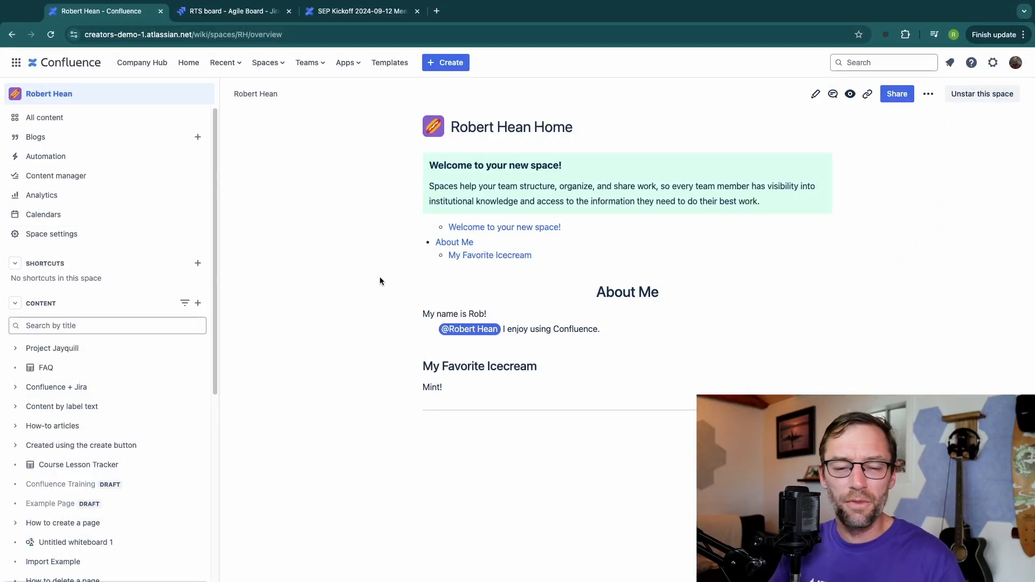
{"action": "mouse_move", "coordinate": [235, 100]}
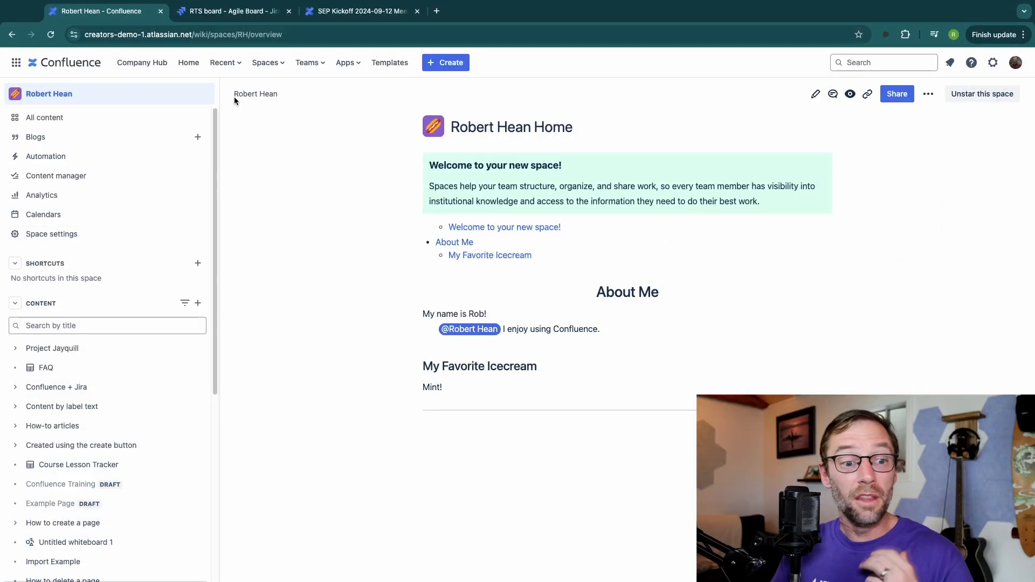
Start a new Confluence page from the Create menu
{"action": "left_click", "coordinate": [445, 62]}
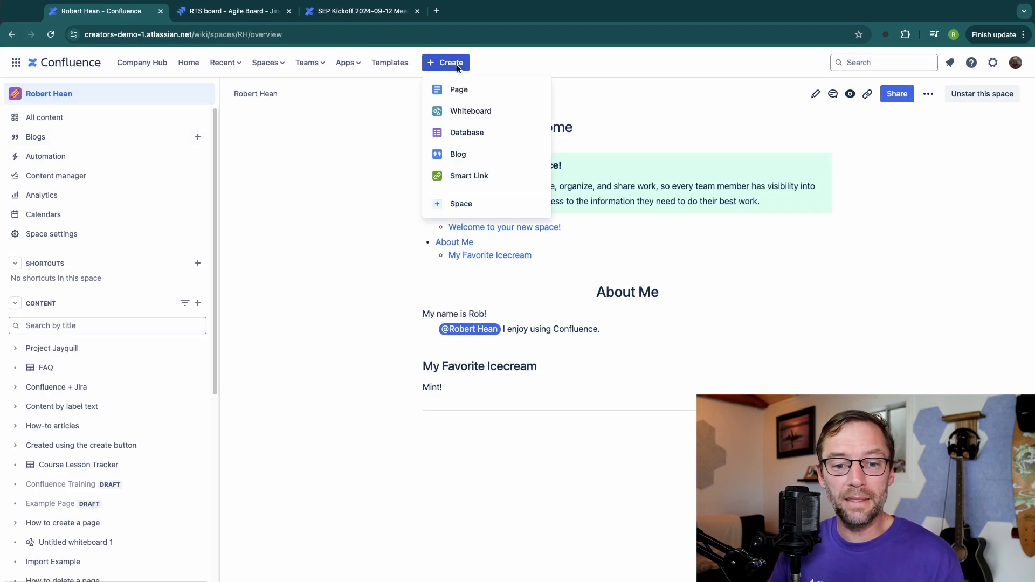
{"action": "left_click", "coordinate": [459, 89]}
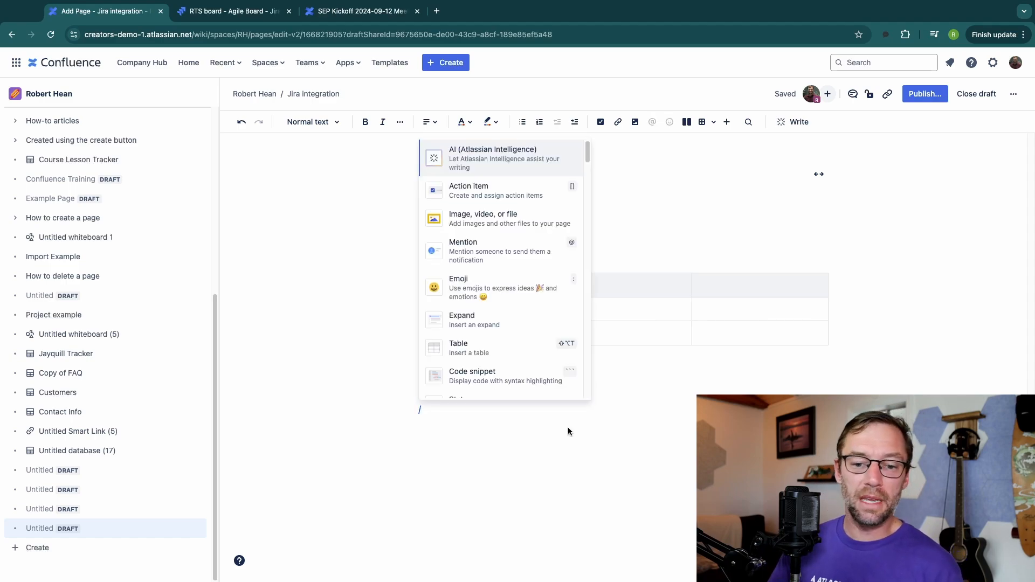
Filter the insert menu with 'jira' and browse the Jira macro options
{"action": "type", "text": "jira"}
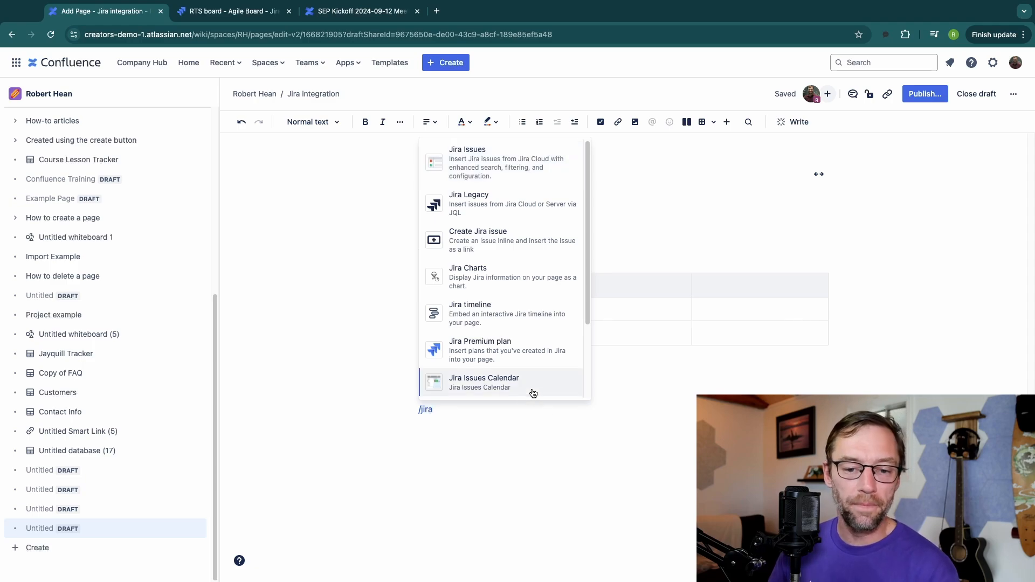
{"action": "mouse_move", "coordinate": [485, 213]}
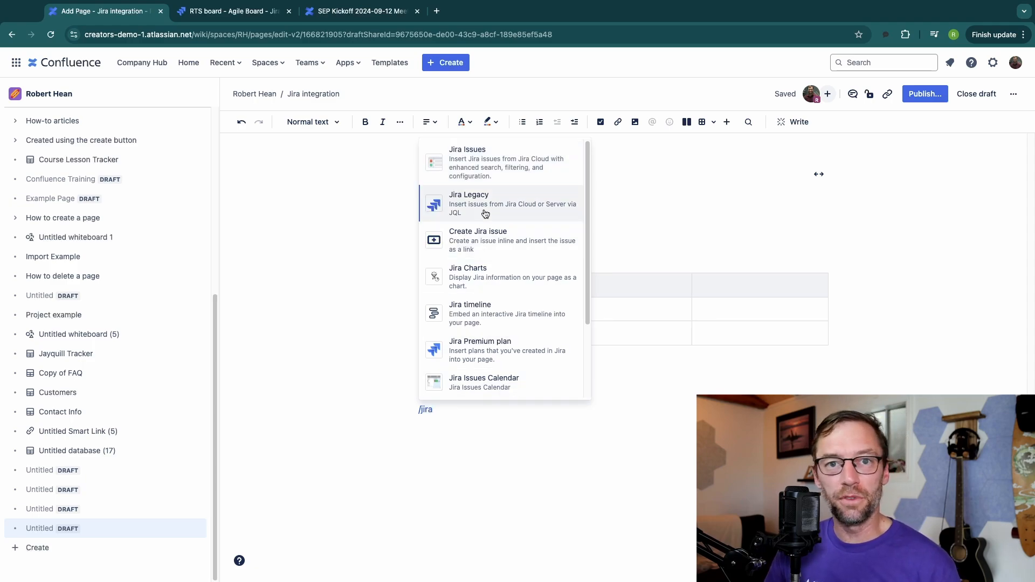
{"action": "mouse_move", "coordinate": [503, 241]}
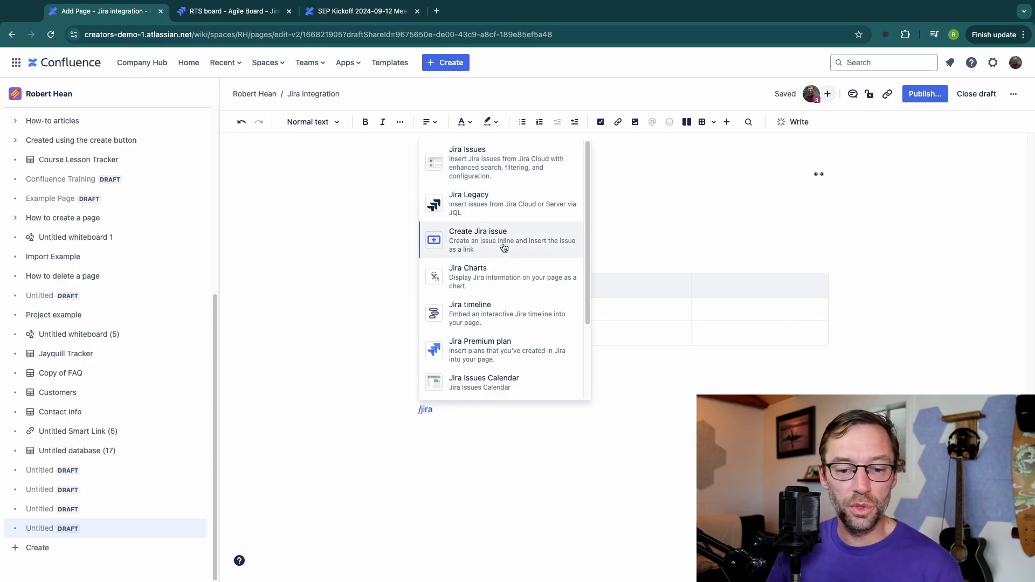
{"action": "scroll", "scroll_direction": "down", "scroll_amount": 3}
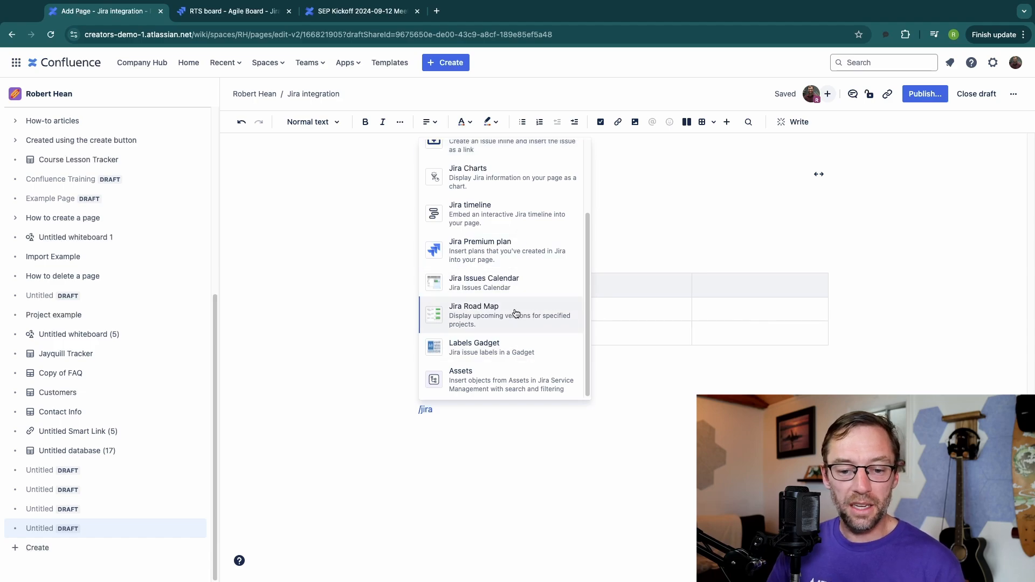
{"action": "scroll", "scroll_direction": "up", "scroll_amount": 3}
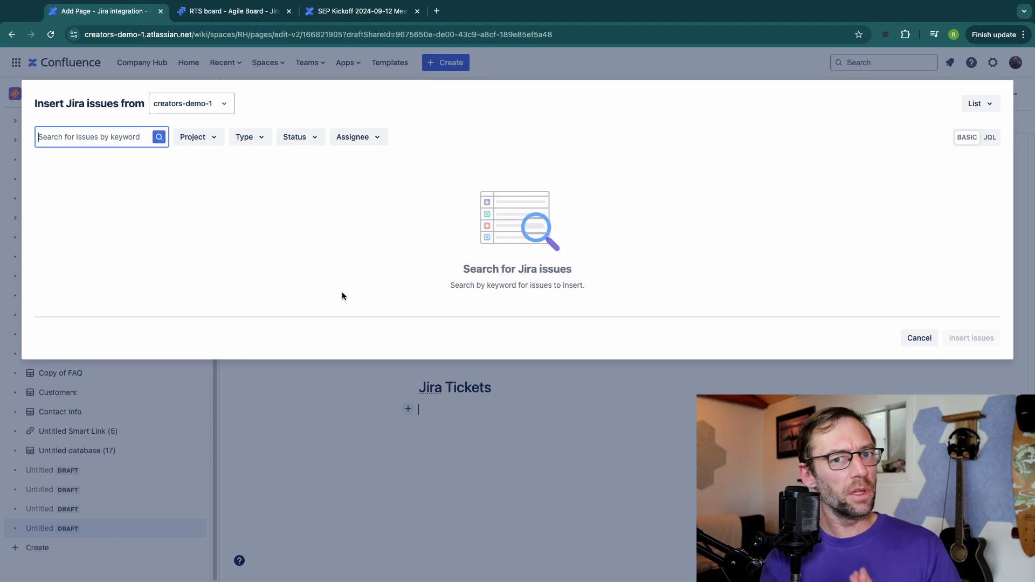
{"action": "mouse_move", "coordinate": [185, 265]}
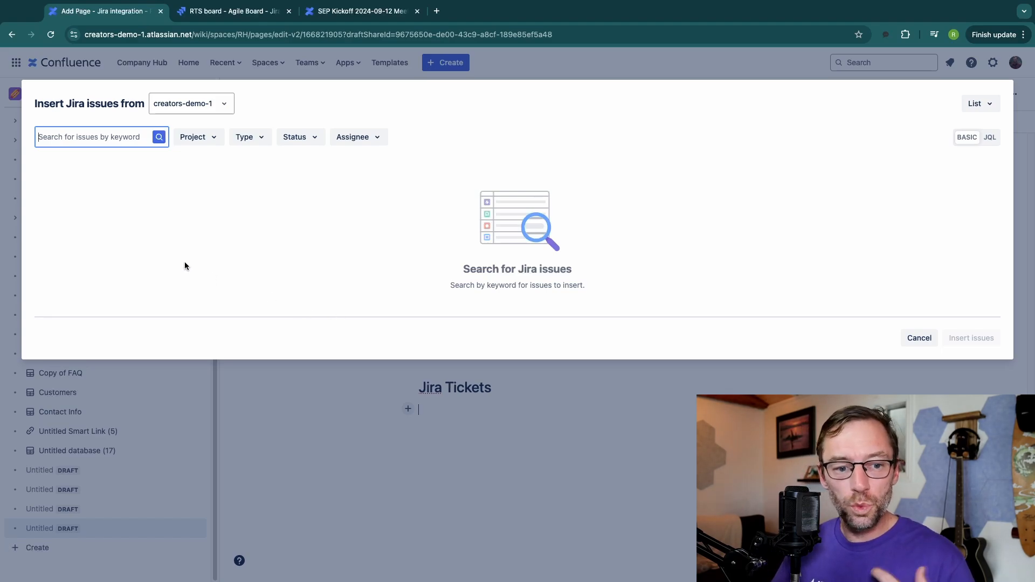
Run an empty Jira search to list all 29,113 available issues
{"action": "left_click", "coordinate": [159, 137]}
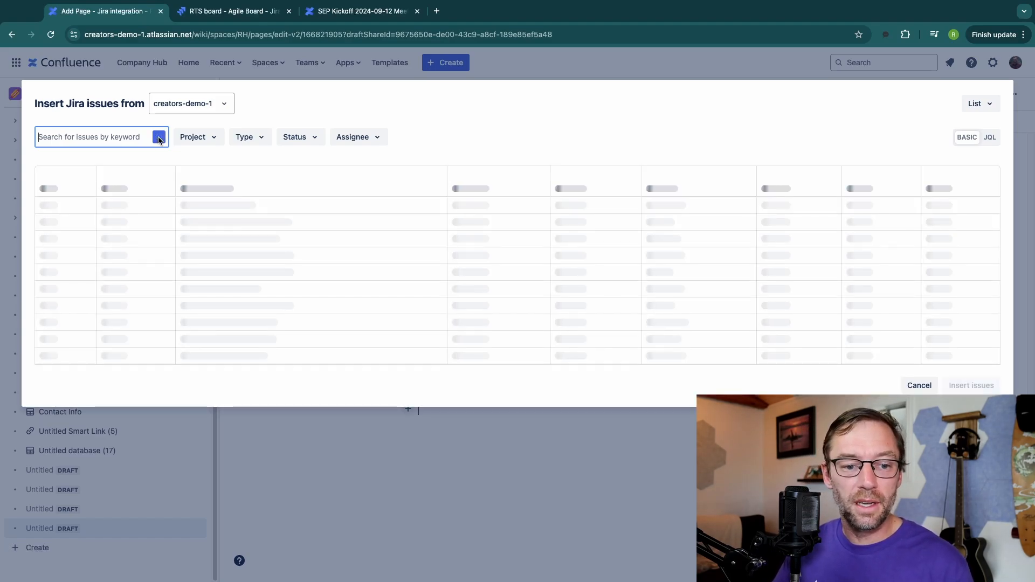
{"action": "left_click", "coordinate": [159, 137]}
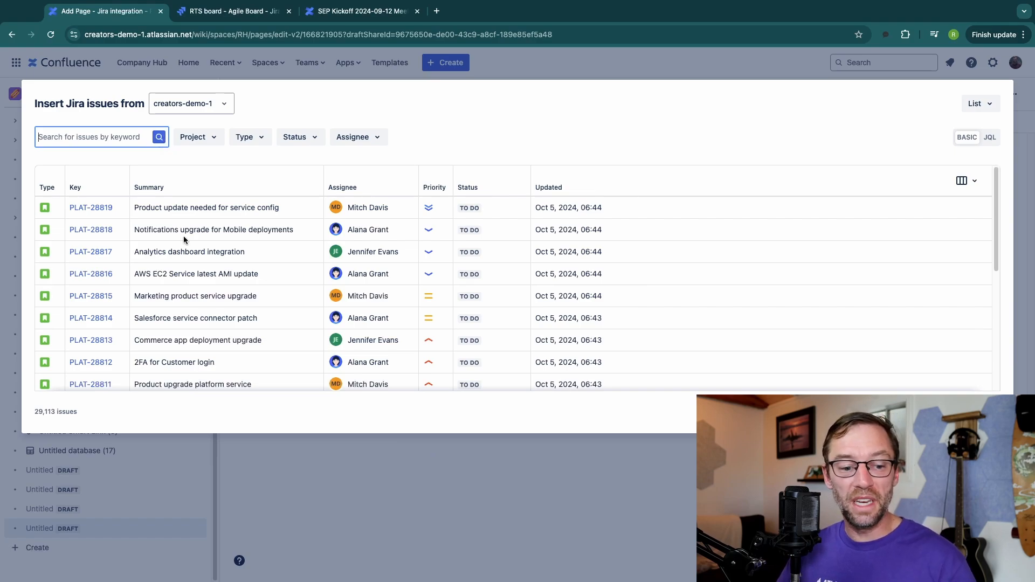
{"action": "mouse_move", "coordinate": [1, 387]}
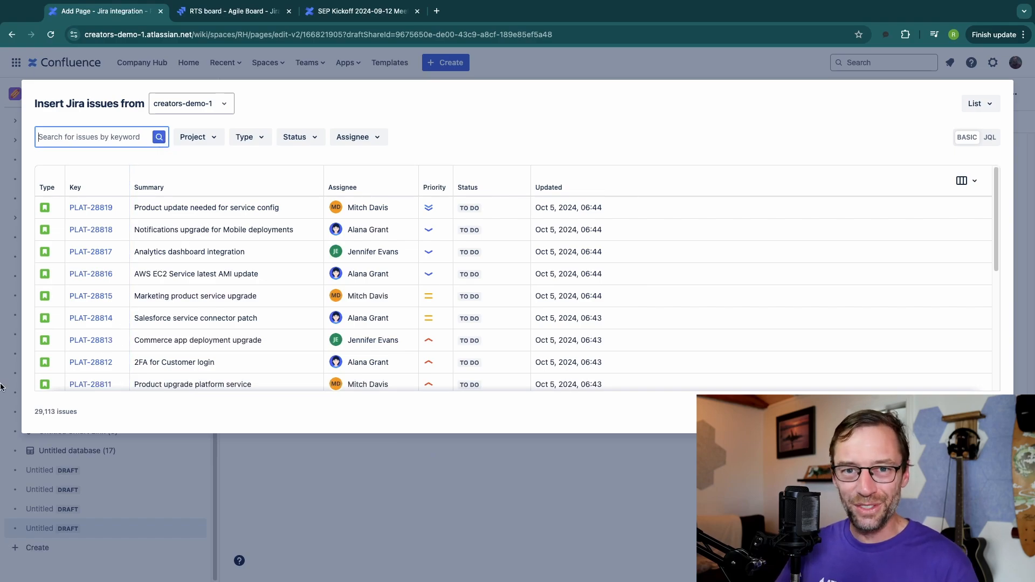
{"action": "mouse_move", "coordinate": [182, 196]}
{"action": "type", "text": "plat"}
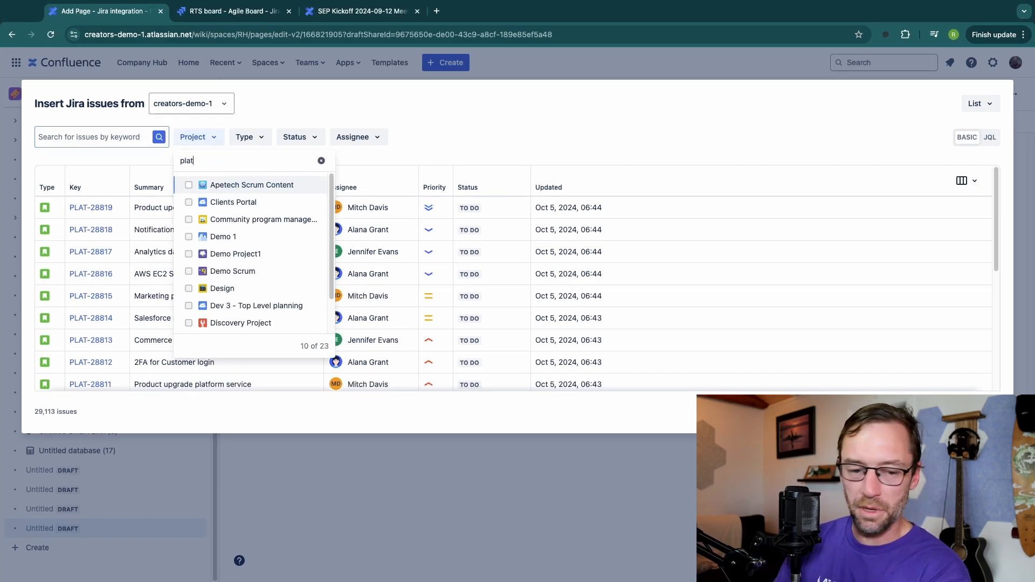
Filter Jira results to Platform Development project and Bug type, leaving 2 issues
{"action": "left_click", "coordinate": [188, 185]}
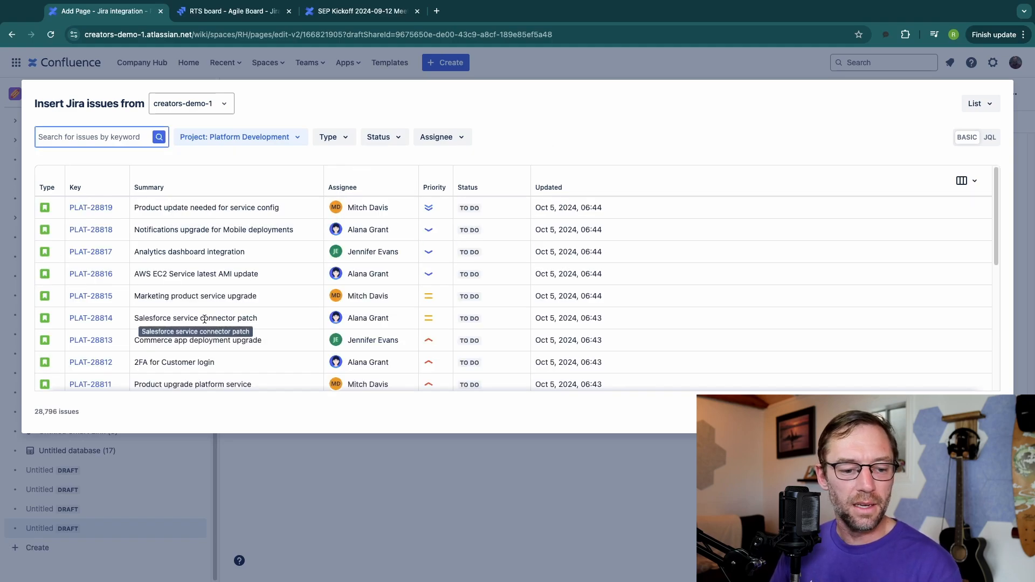
{"action": "mouse_move", "coordinate": [227, 252]}
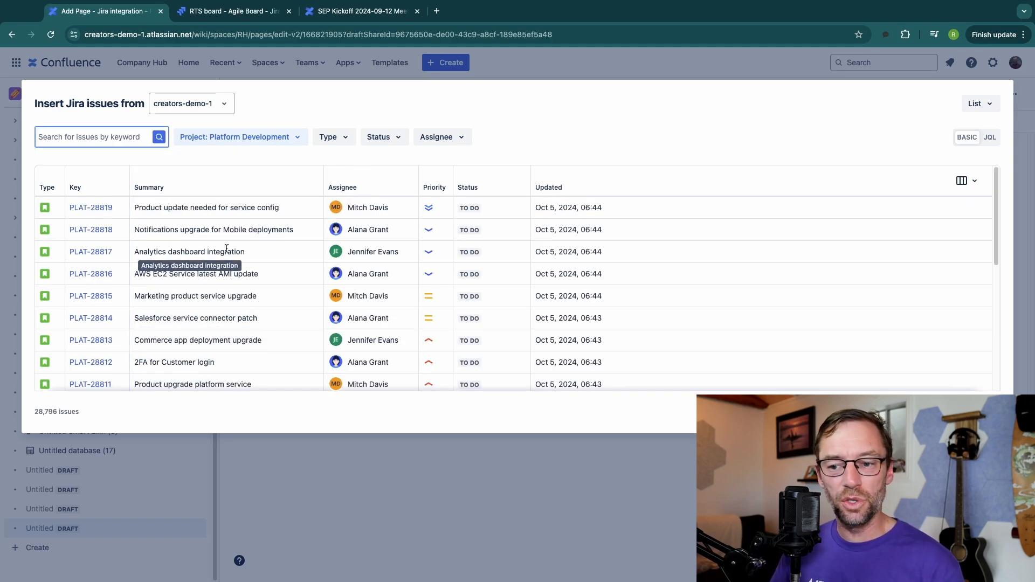
{"action": "left_click", "coordinate": [332, 137]}
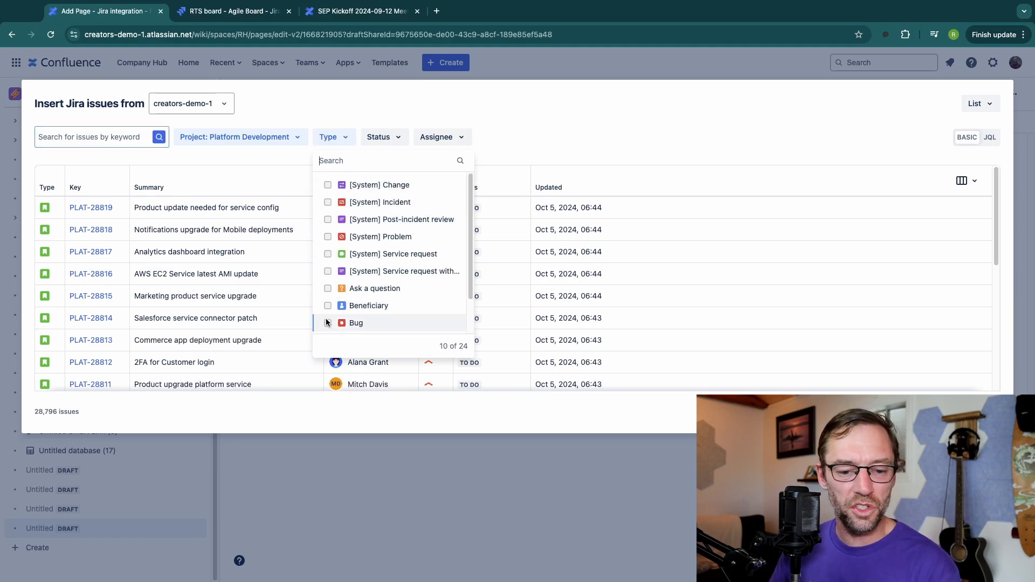
{"action": "left_click", "coordinate": [355, 323]}
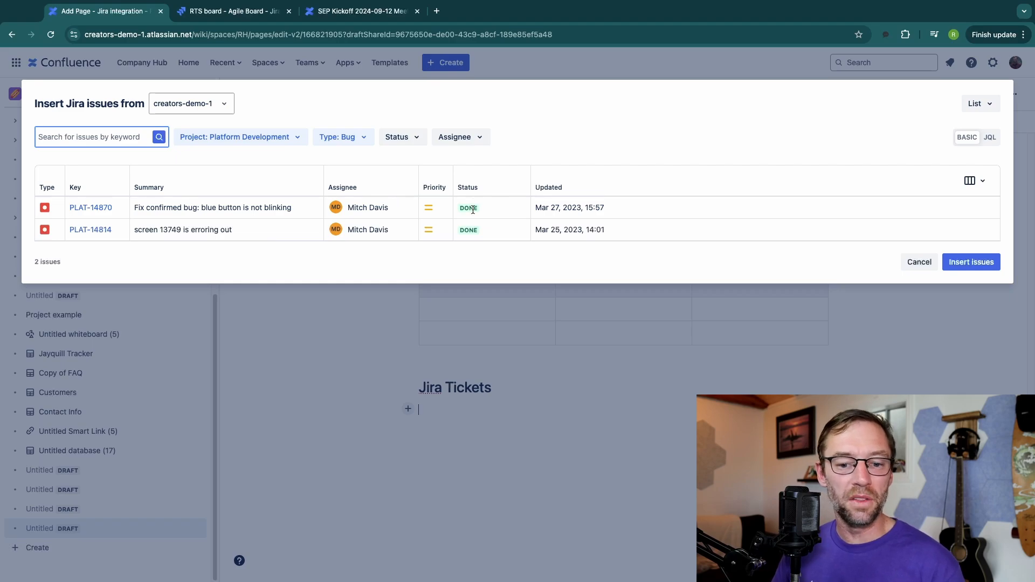
{"action": "mouse_move", "coordinate": [444, 204]}
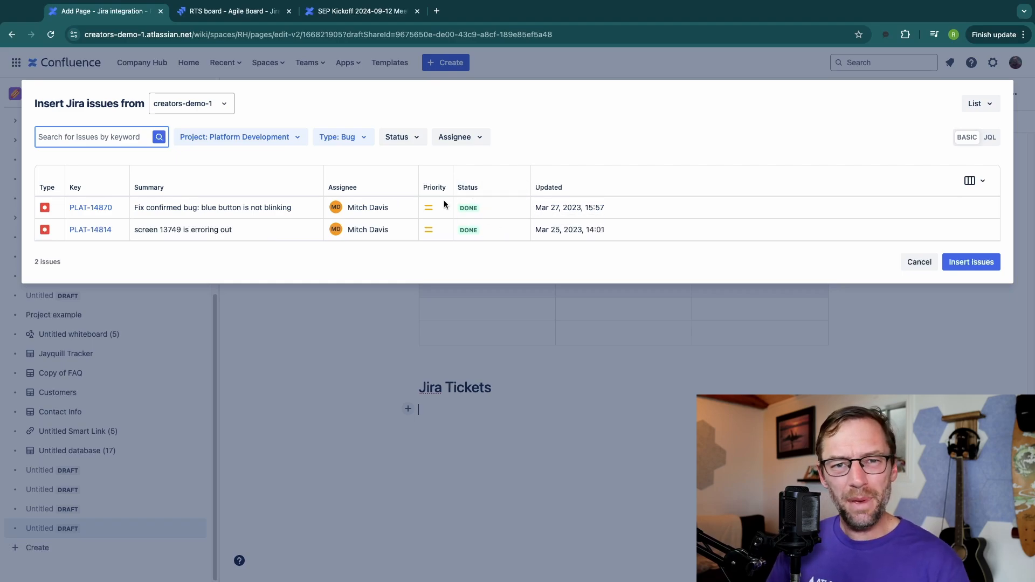
{"action": "mouse_move", "coordinate": [975, 181]}
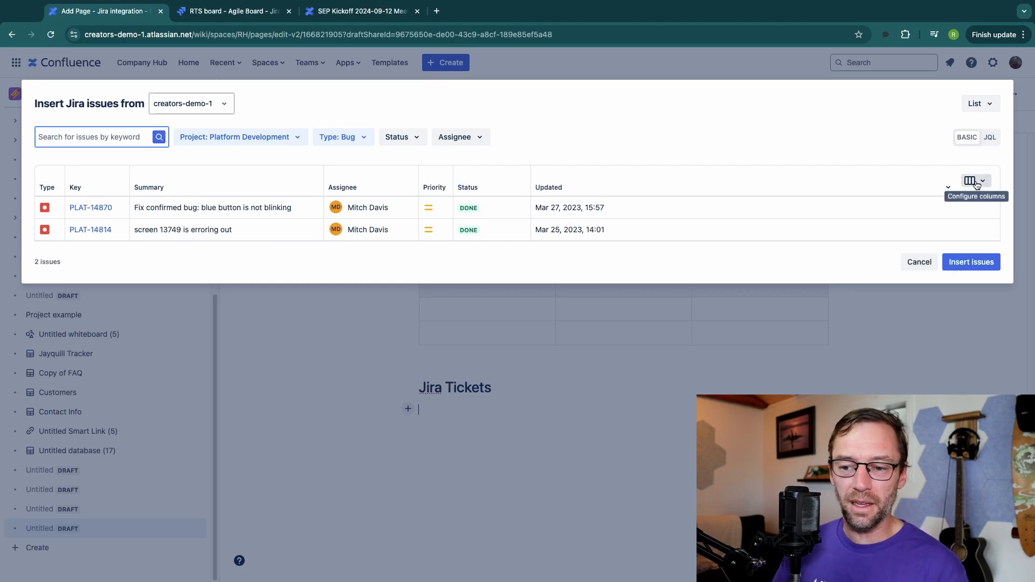
Remove the Type column, ordering Key, Priority, Summary, Assignee, Updated, Status
{"action": "left_click", "coordinate": [971, 180]}
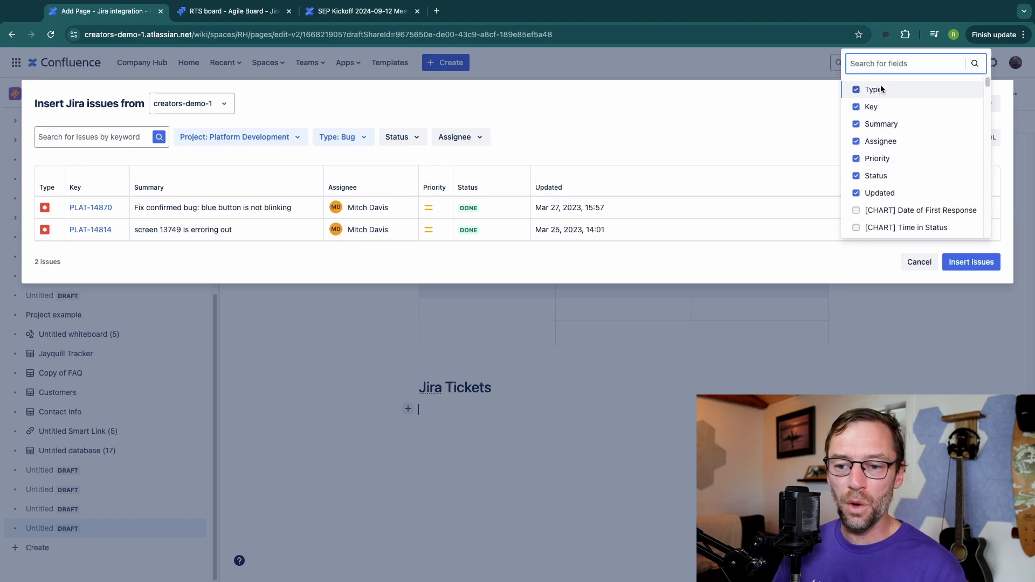
{"action": "left_click", "coordinate": [857, 89]}
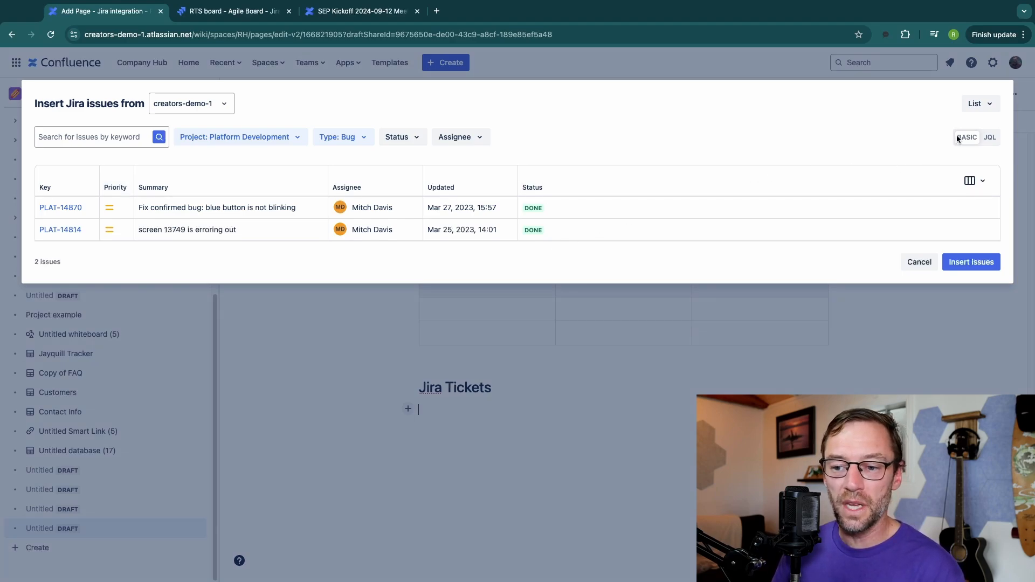
Try the Inline link display option for the search results
{"action": "left_click", "coordinate": [980, 104]}
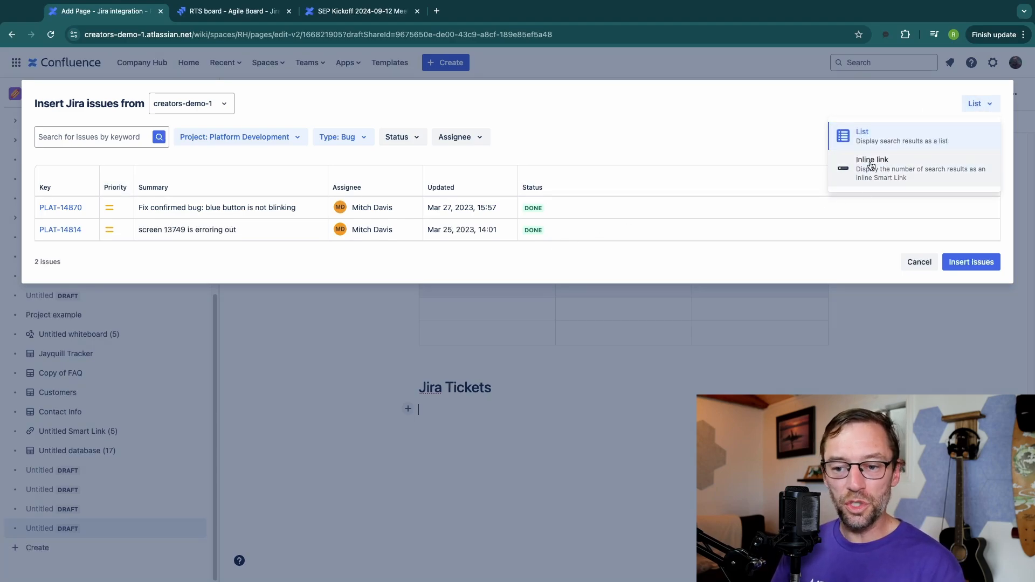
{"action": "left_click", "coordinate": [872, 164]}
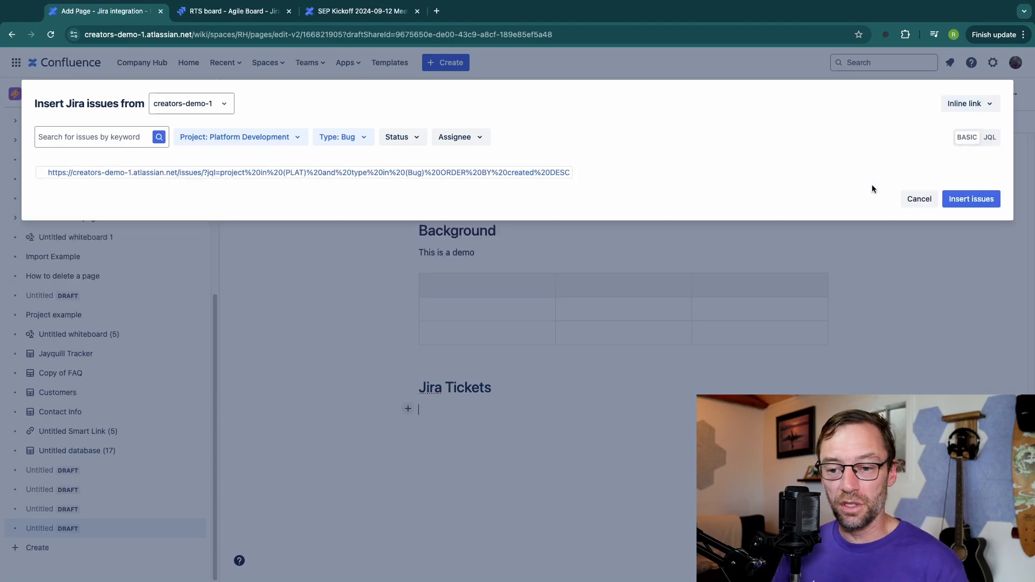
{"action": "left_click", "coordinate": [159, 137]}
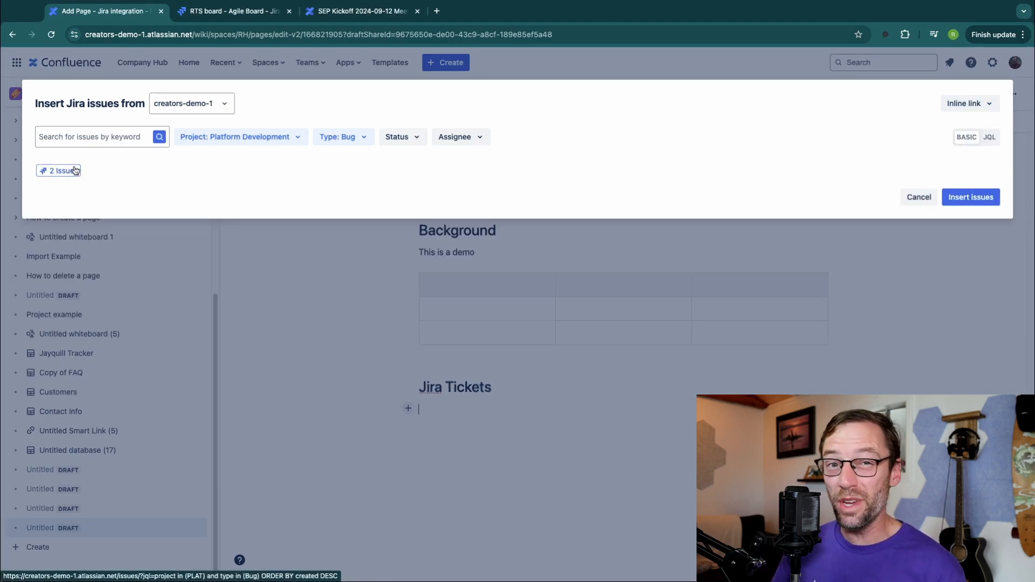
{"action": "mouse_move", "coordinate": [692, 44]}
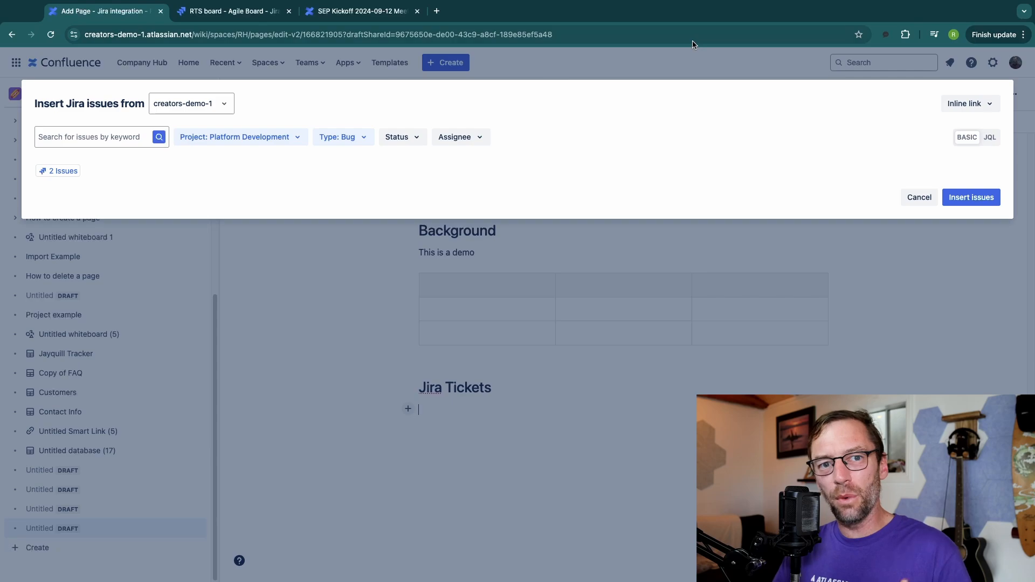
Display results as a List and insert the two bug issues as a table
{"action": "left_click", "coordinate": [968, 103]}
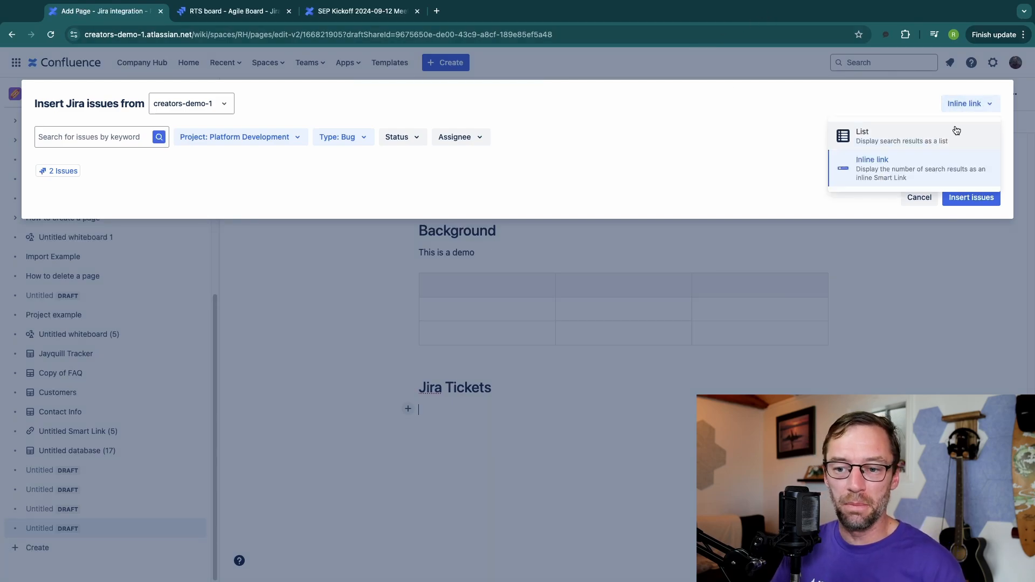
{"action": "left_click", "coordinate": [862, 132]}
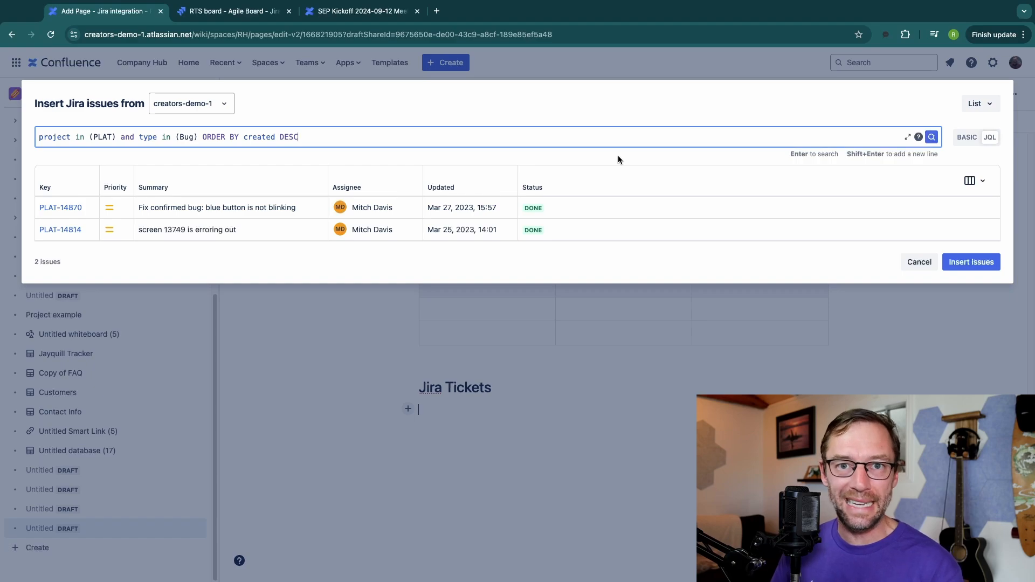
{"action": "left_click", "coordinate": [966, 137]}
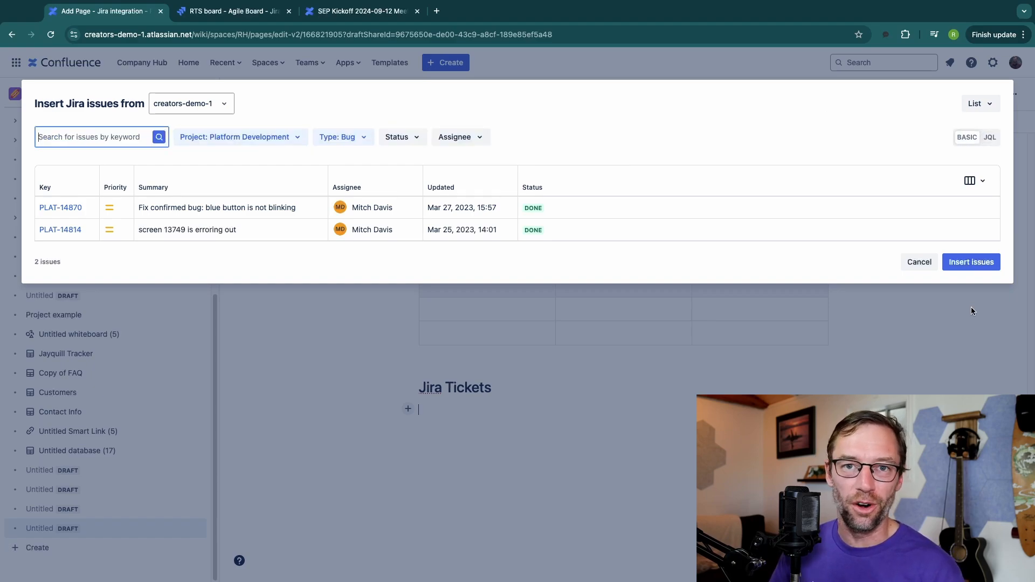
{"action": "left_click", "coordinate": [971, 261]}
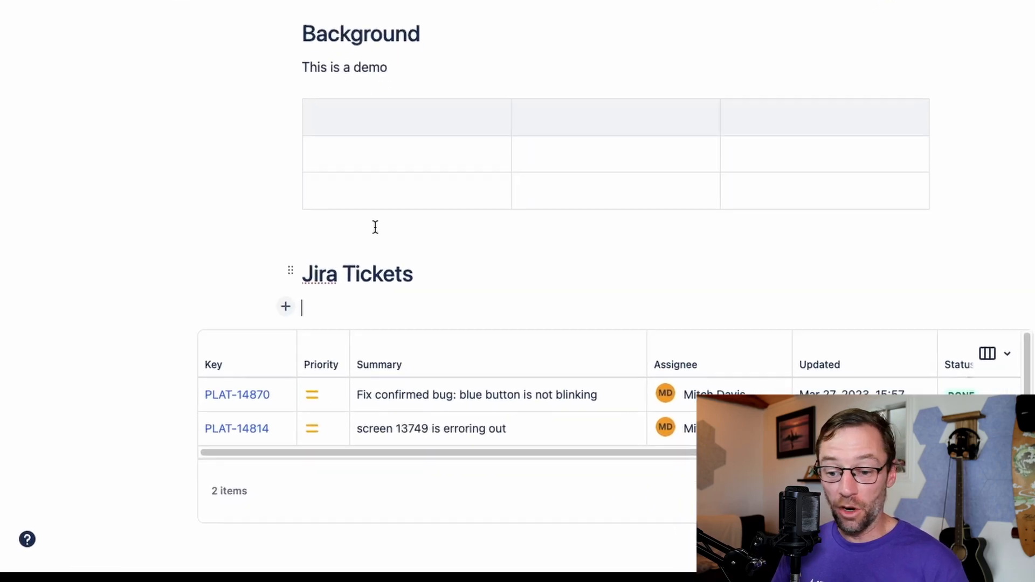
Place the cursor on the empty line below the Jira Tickets heading
{"action": "scroll", "scroll_direction": "down", "scroll_amount": 3}
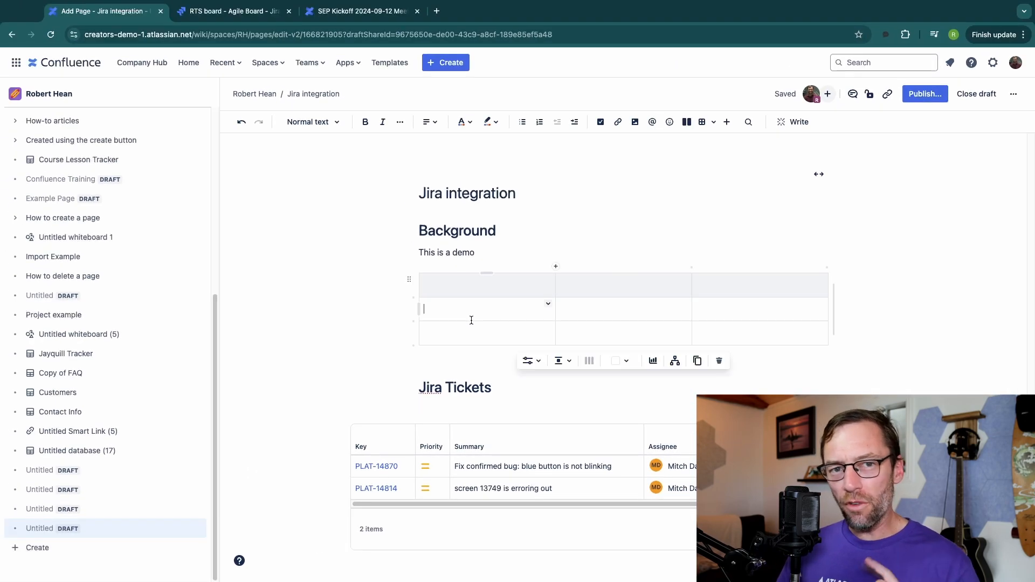
{"action": "left_click", "coordinate": [444, 409]}
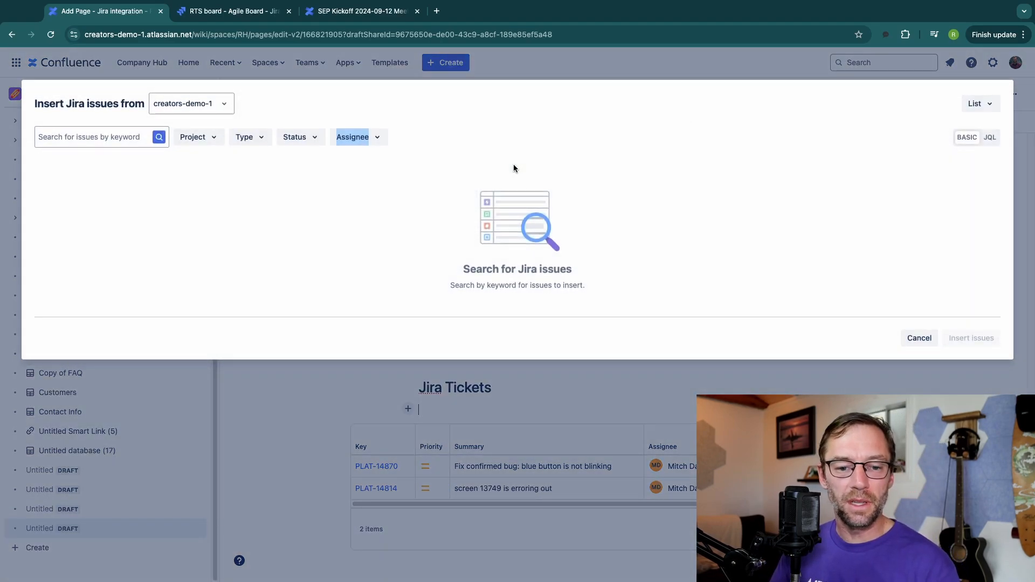
Search for PLAT-28819 and open the column picker for its result
{"action": "left_click", "coordinate": [159, 136]}
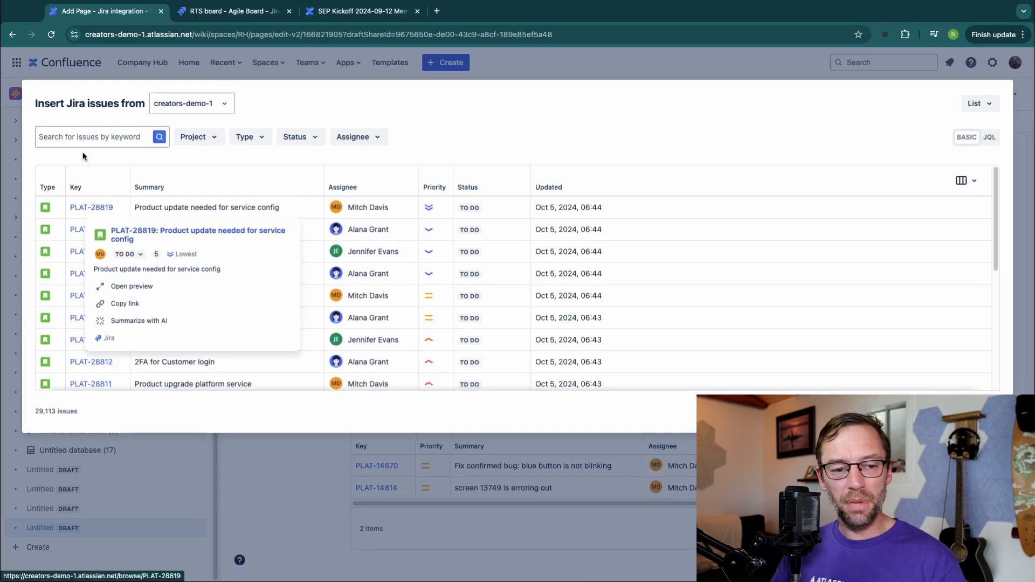
{"action": "type", "text": "plat-"}
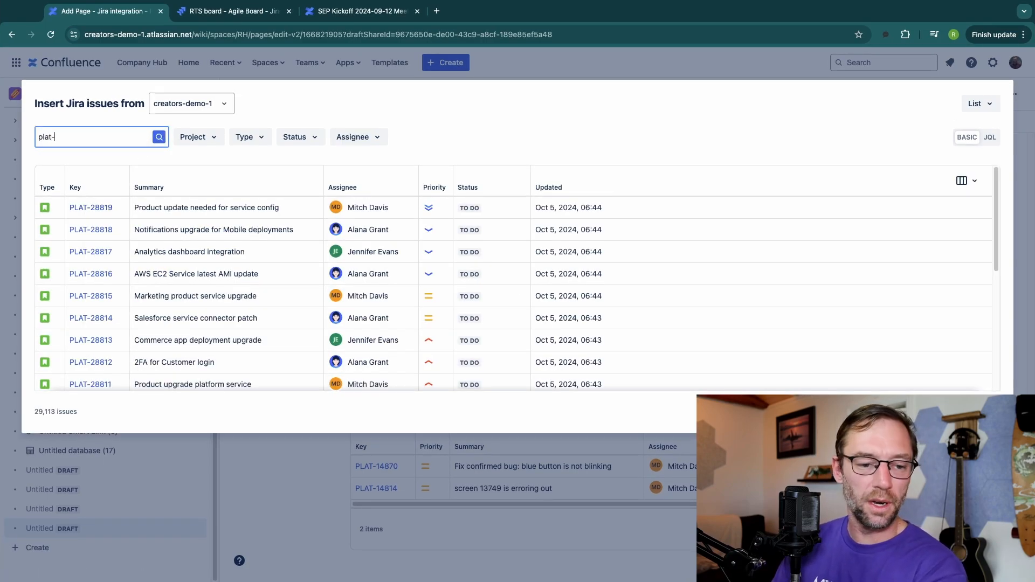
{"action": "type", "text": "28819"}
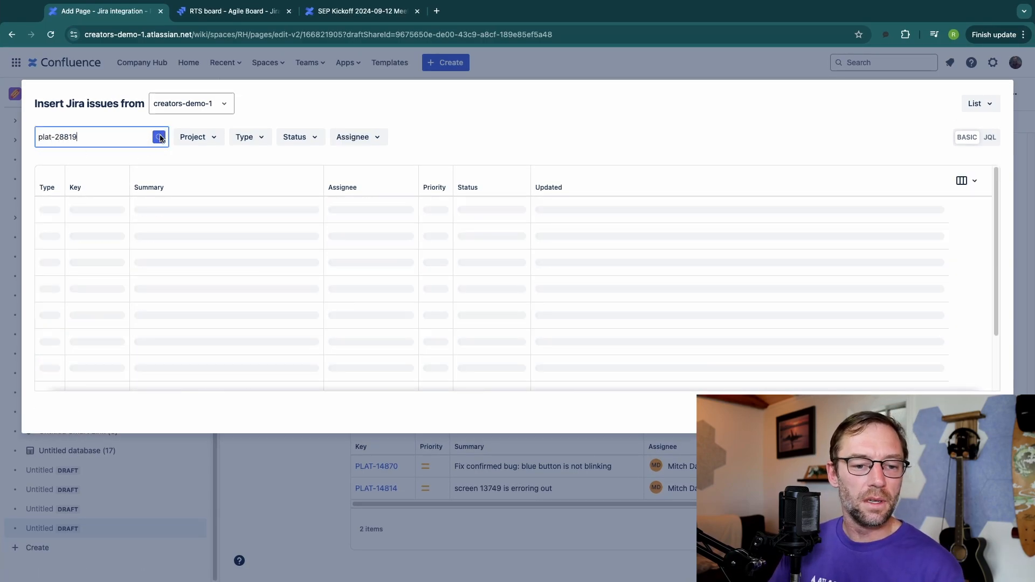
{"action": "left_click", "coordinate": [159, 137]}
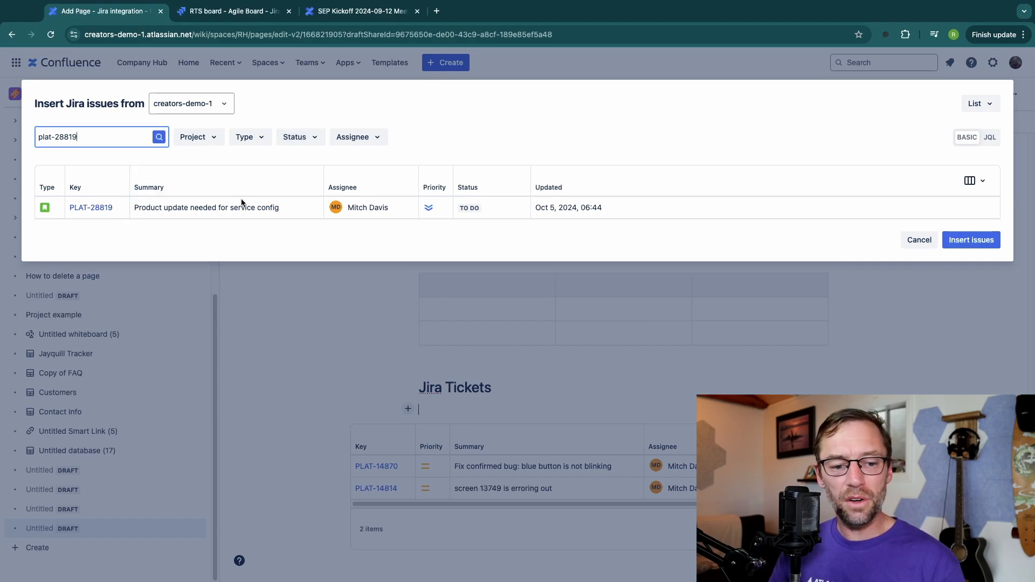
{"action": "mouse_move", "coordinate": [972, 163]}
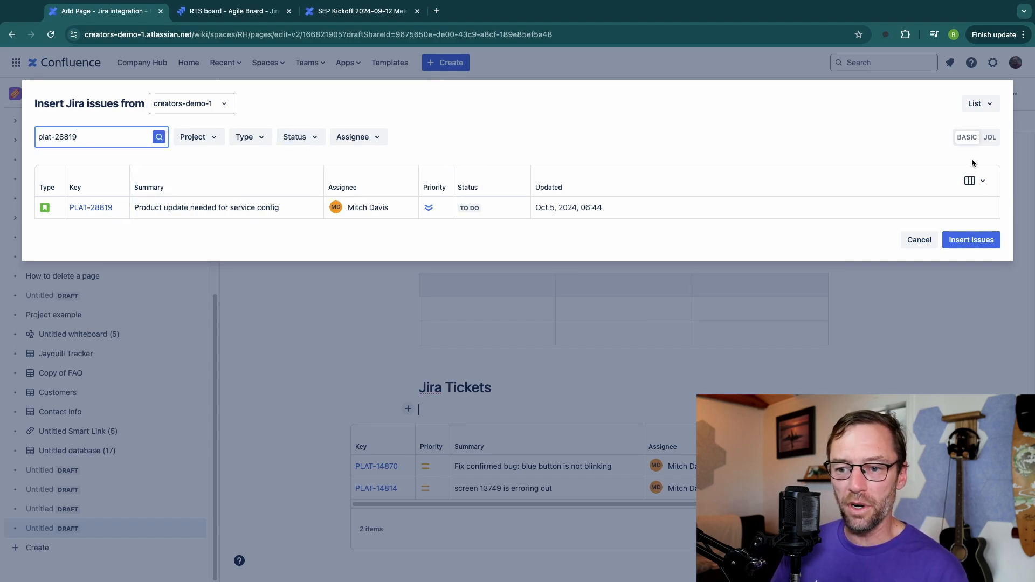
{"action": "left_click", "coordinate": [971, 180]}
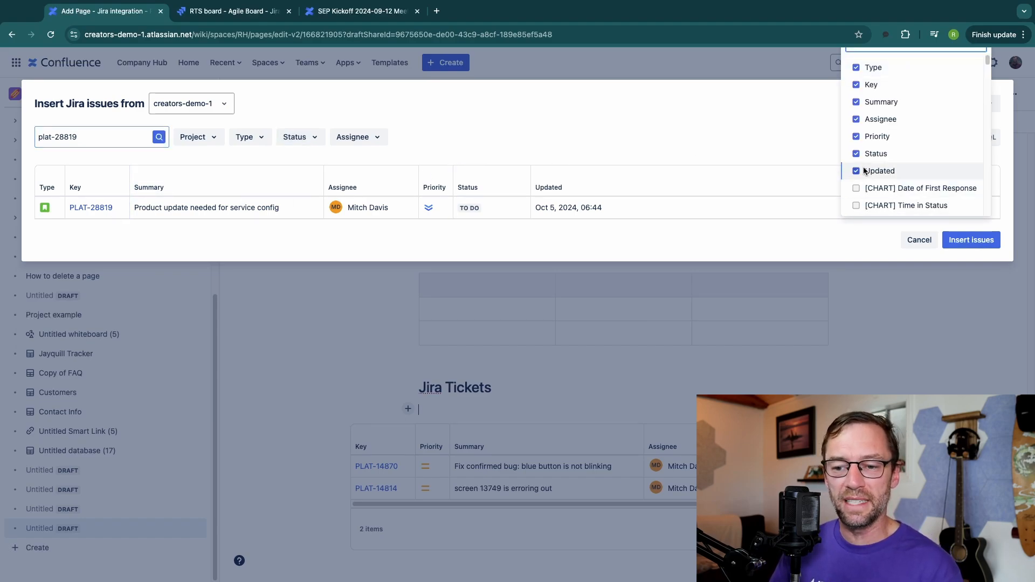
{"action": "mouse_move", "coordinate": [874, 66]}
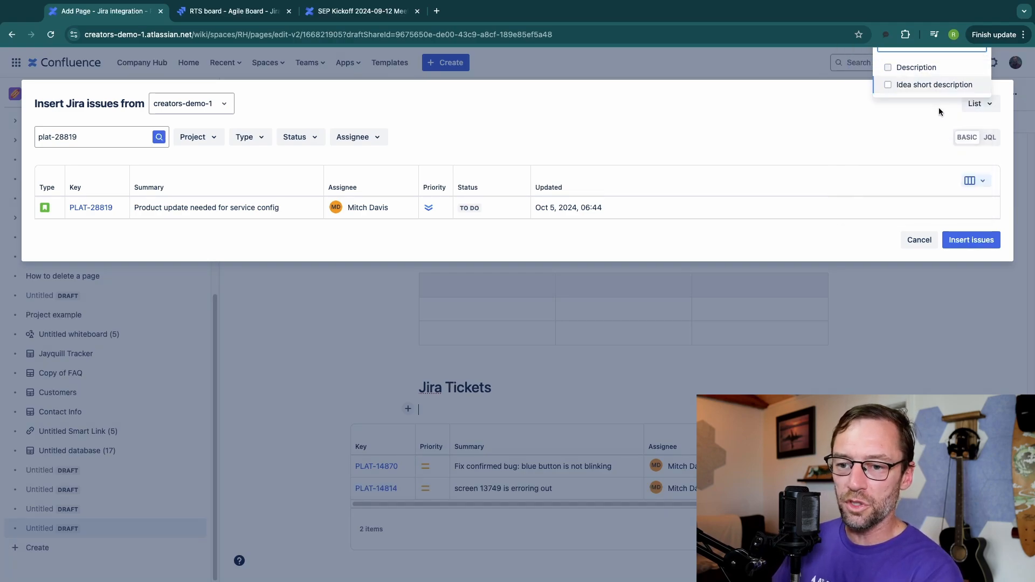
Show only the Description column and insert PLAT-28819 as a table
{"action": "left_click", "coordinate": [914, 67]}
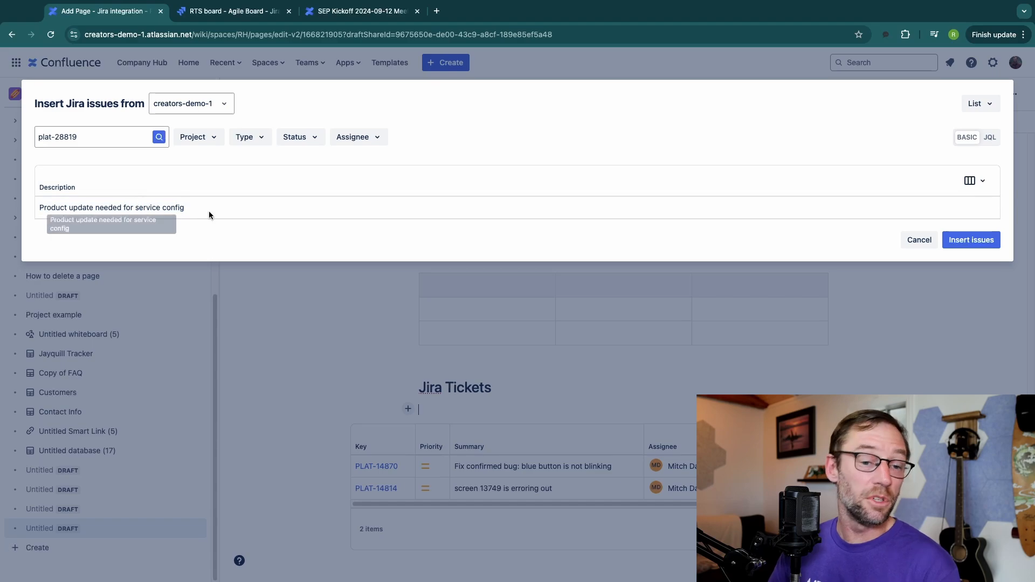
{"action": "left_click", "coordinate": [971, 239]}
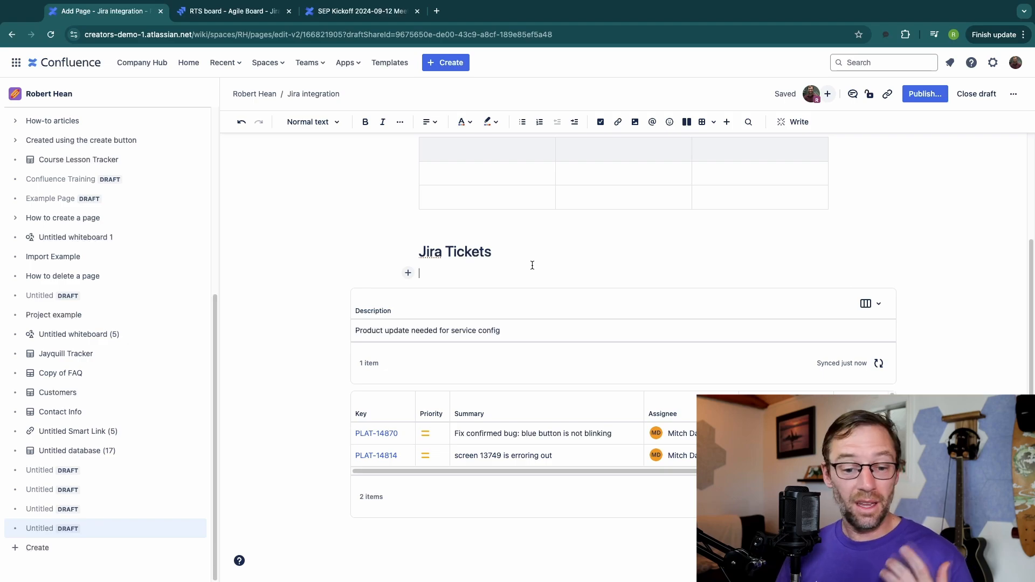
{"action": "mouse_move", "coordinate": [468, 311]}
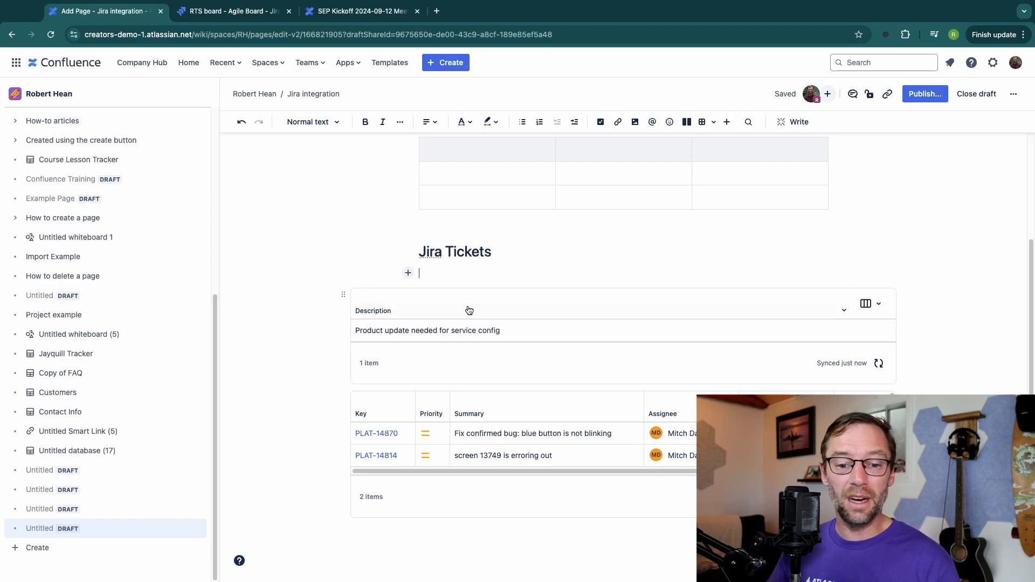
{"action": "mouse_move", "coordinate": [460, 295]}
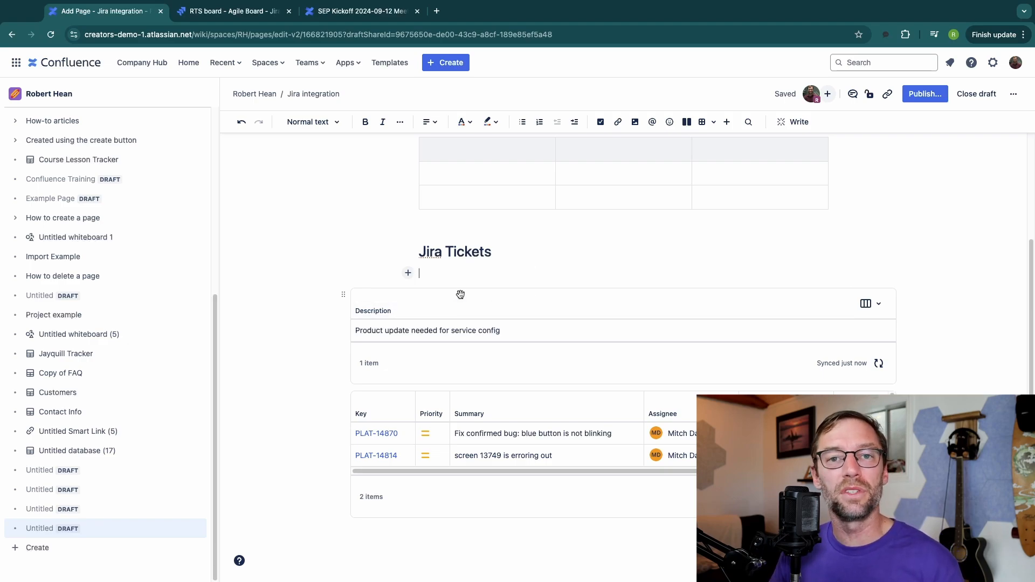
Scroll the draft to review the PLAT-28819 table and two-bug table
{"action": "scroll", "scroll_direction": "up", "scroll_amount": 3}
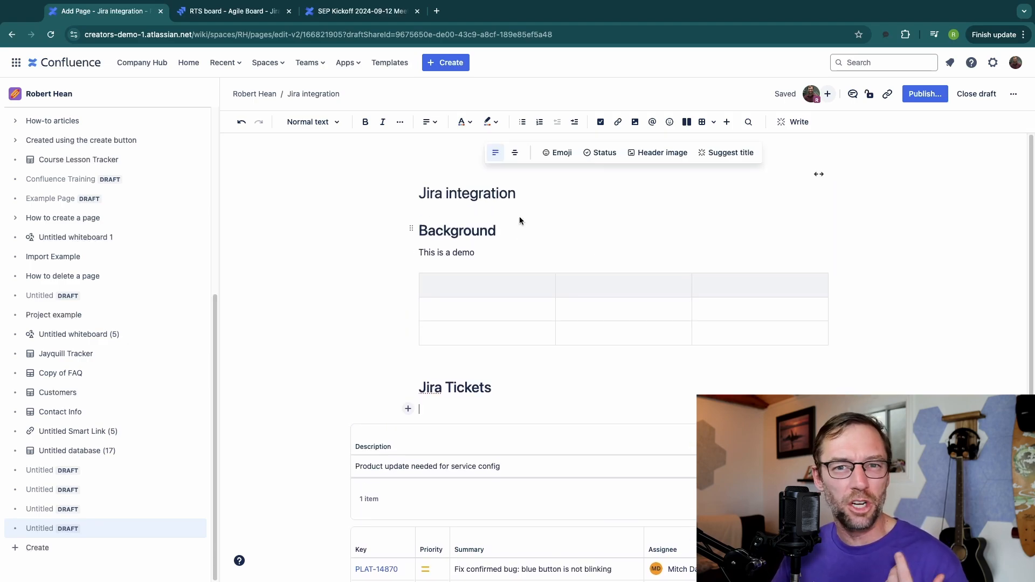
{"action": "scroll", "scroll_direction": "down", "scroll_amount": 3}
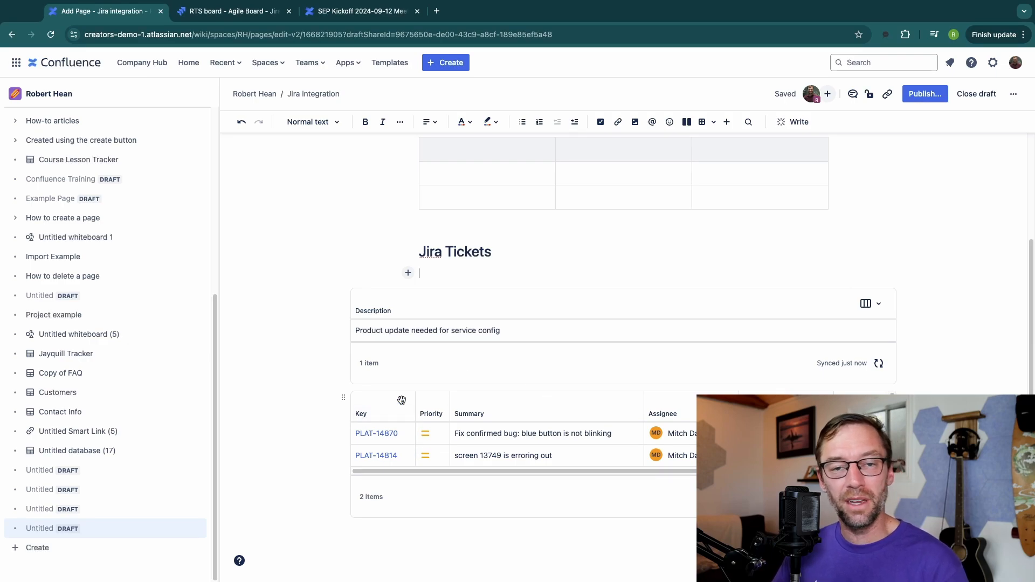
{"action": "mouse_move", "coordinate": [592, 365]}
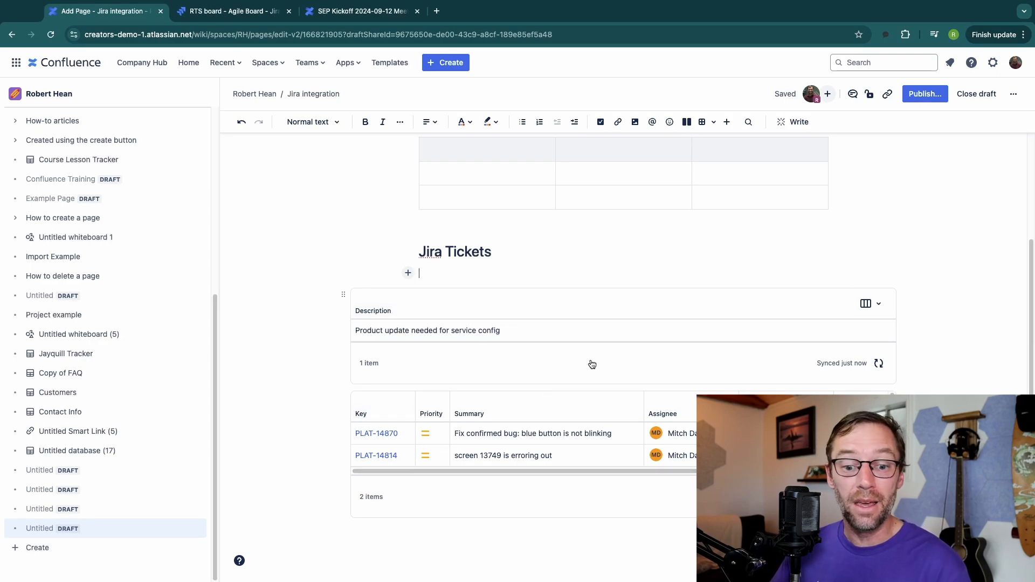
{"action": "mouse_move", "coordinate": [574, 295]}
{"action": "type", "text": "/"}
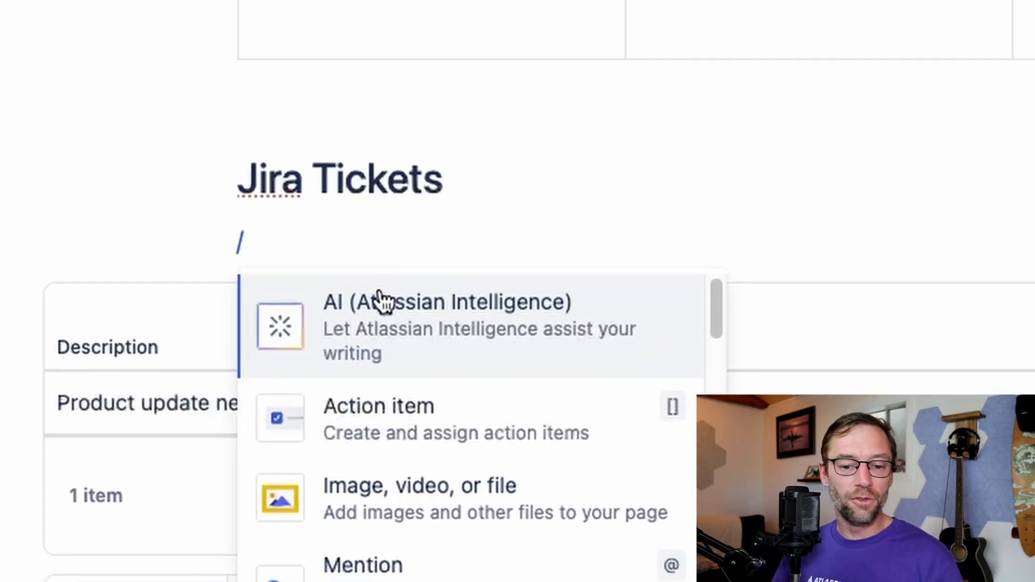
{"action": "type", "text": "jira"}
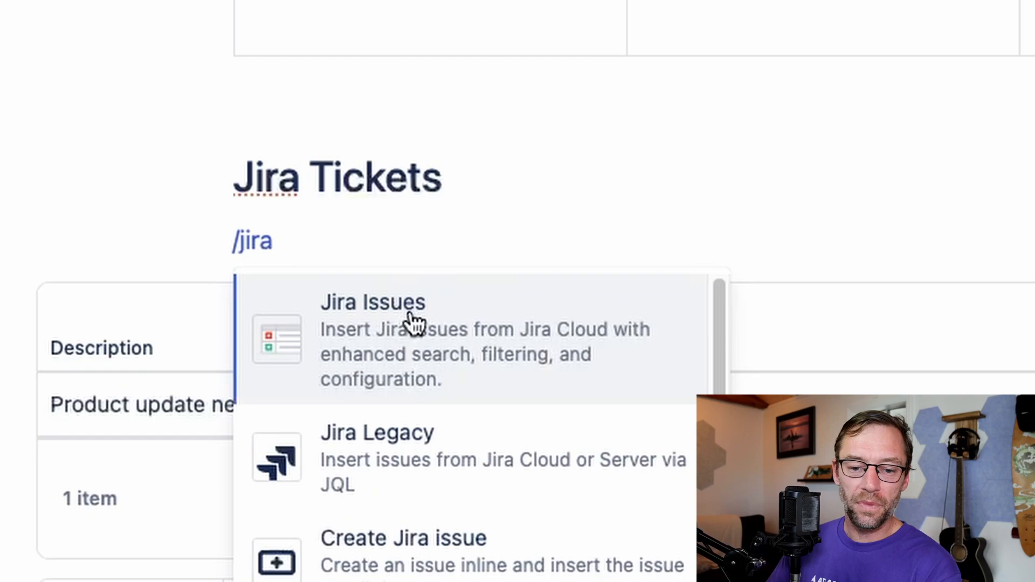
{"action": "left_click", "coordinate": [374, 302]}
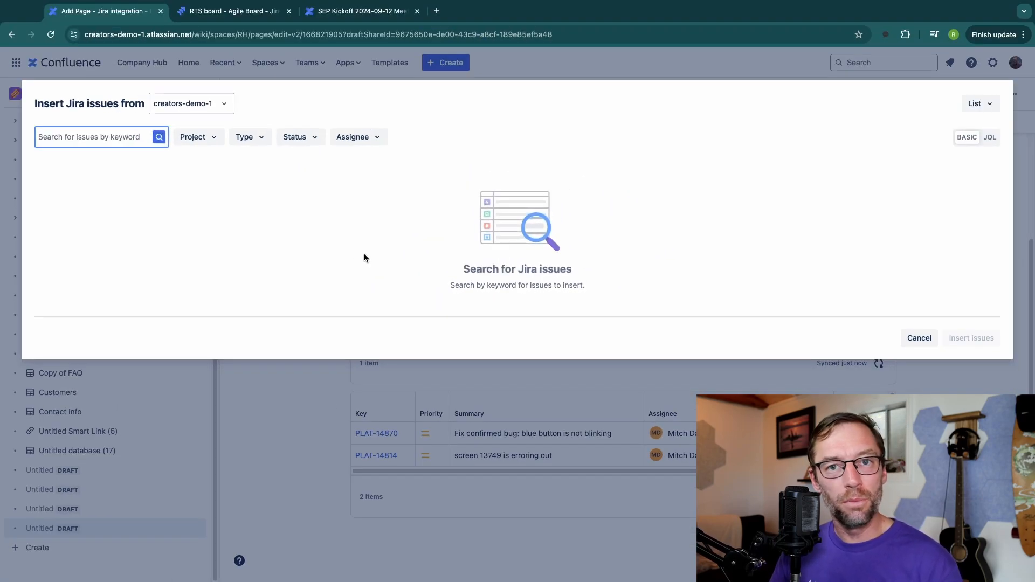
{"action": "mouse_move", "coordinate": [865, 315]}
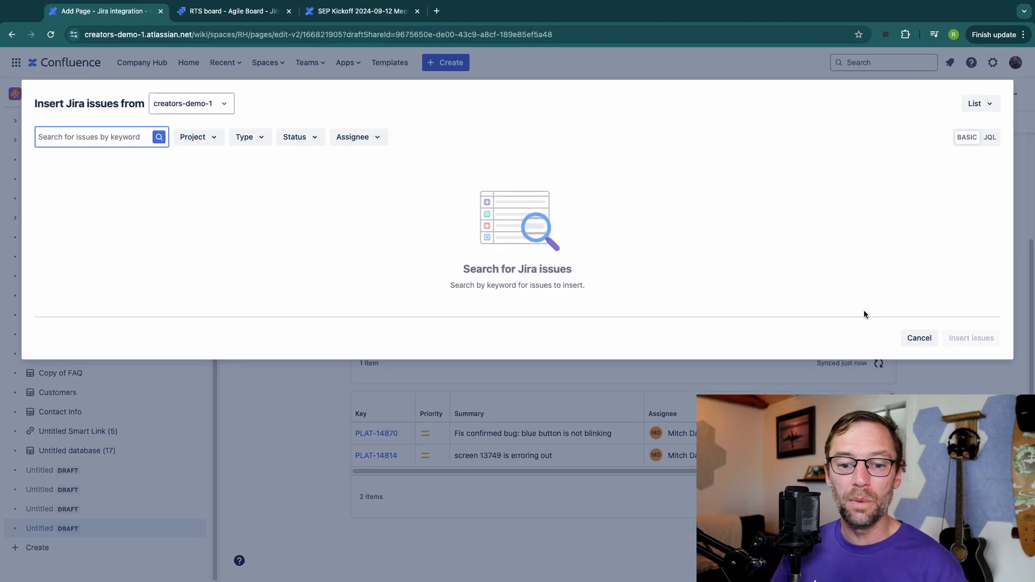
{"action": "left_click", "coordinate": [919, 338]}
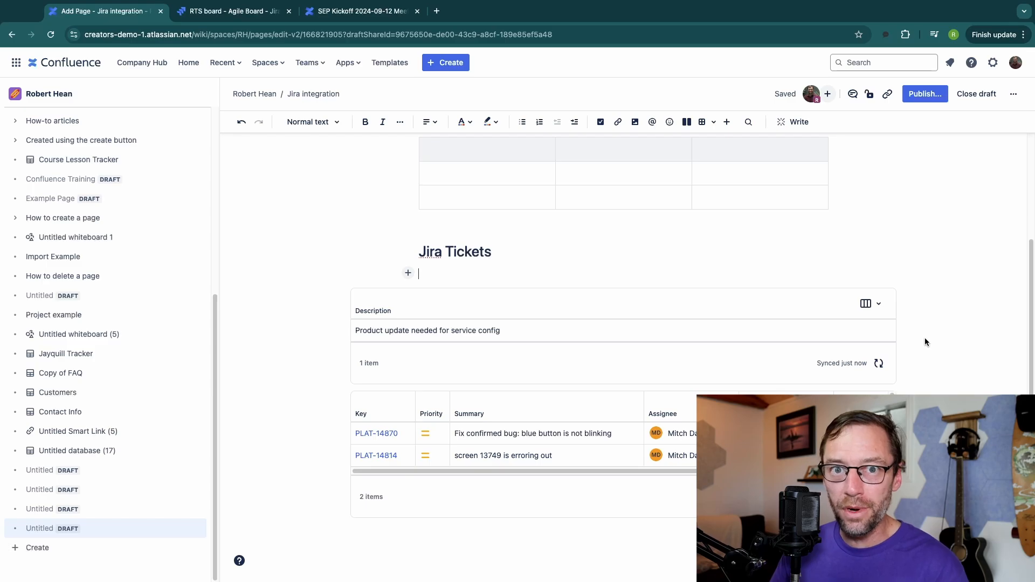